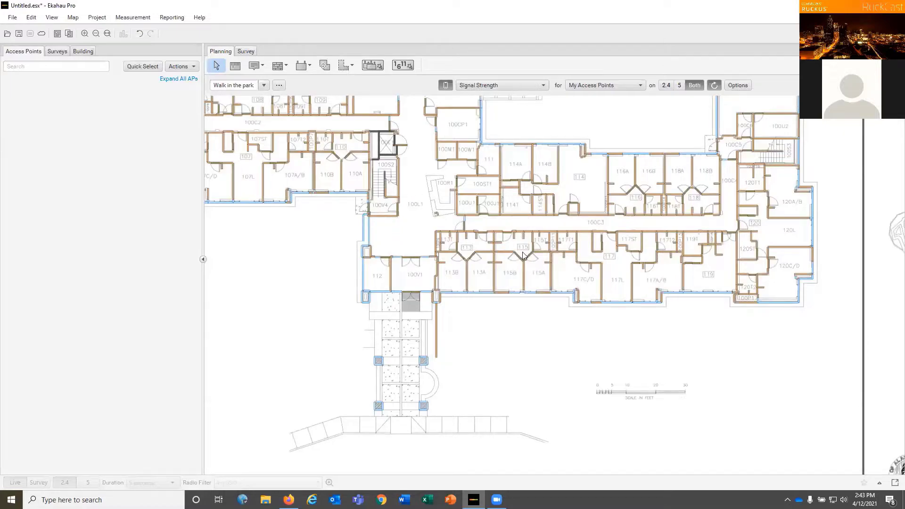
pyautogui.moveTo(512, 347)
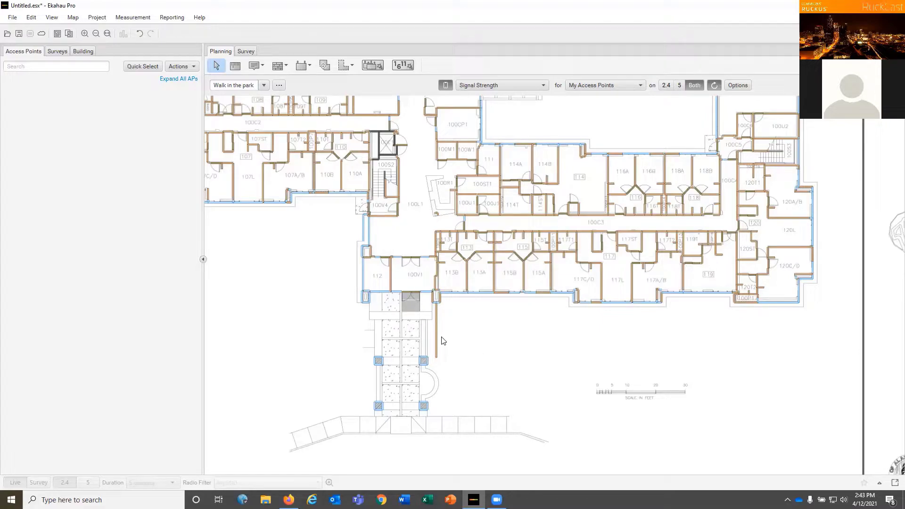
pyautogui.moveTo(431, 344)
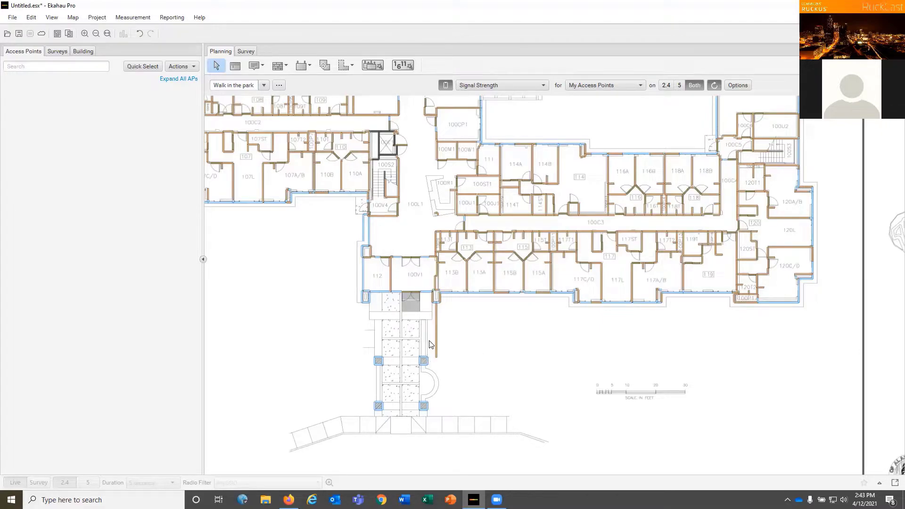
pyautogui.moveTo(431, 352)
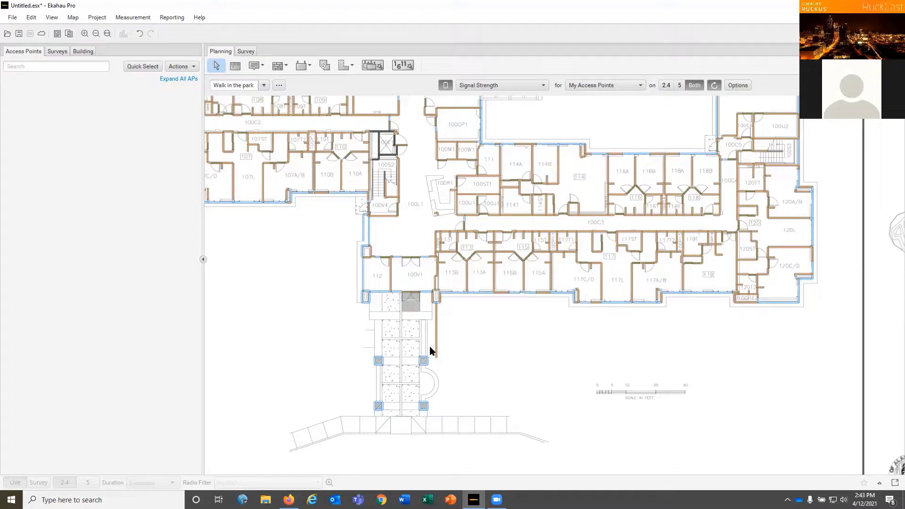
pyautogui.moveTo(440, 340)
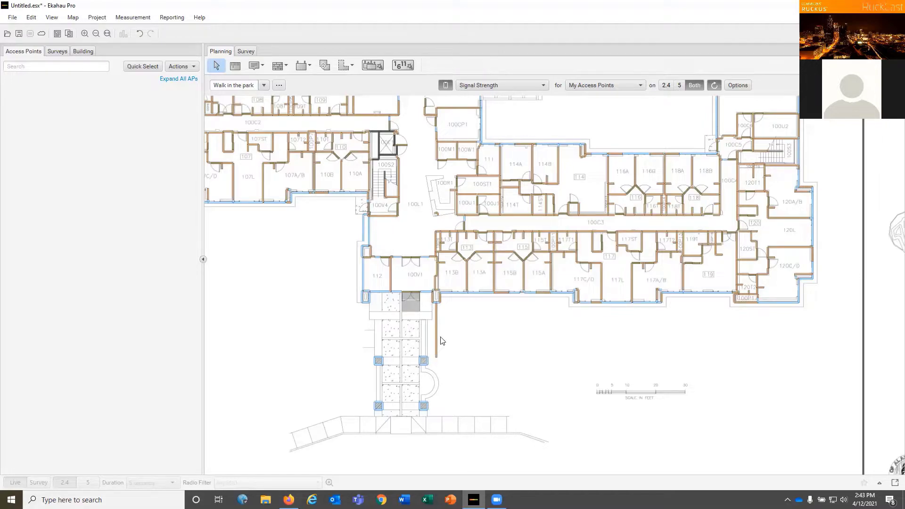
pyautogui.moveTo(440, 344)
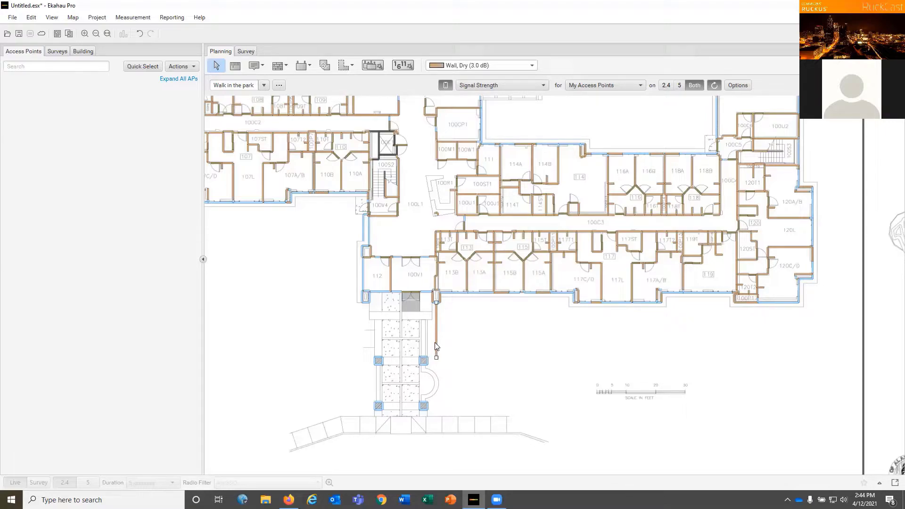
# Change the entrance-walkway exterior wall below room 100V1 from dry wall to a new wall material.
pyautogui.rightClick(435, 345)
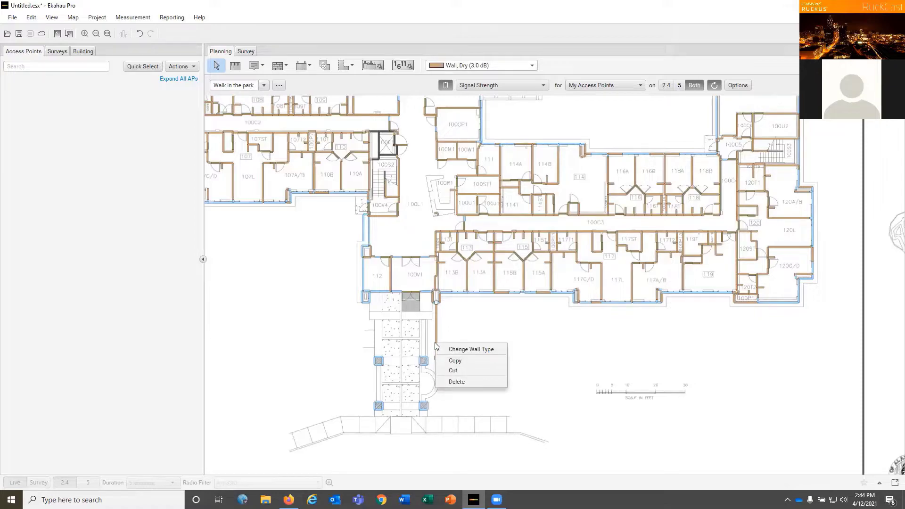
pyautogui.moveTo(472, 349)
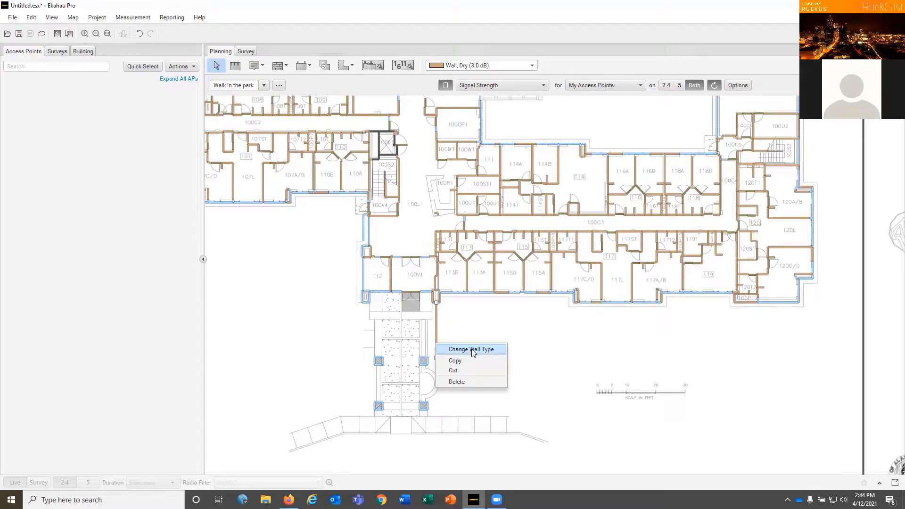
pyautogui.click(471, 350)
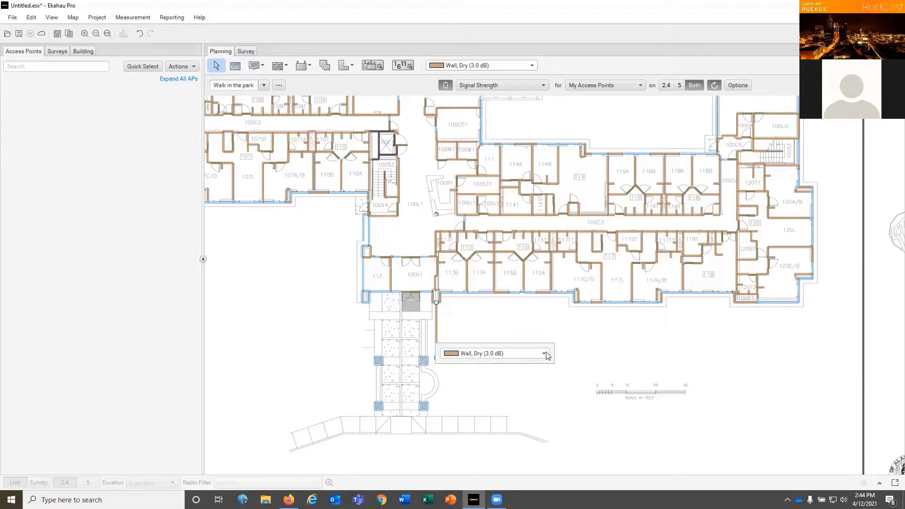
pyautogui.click(542, 353)
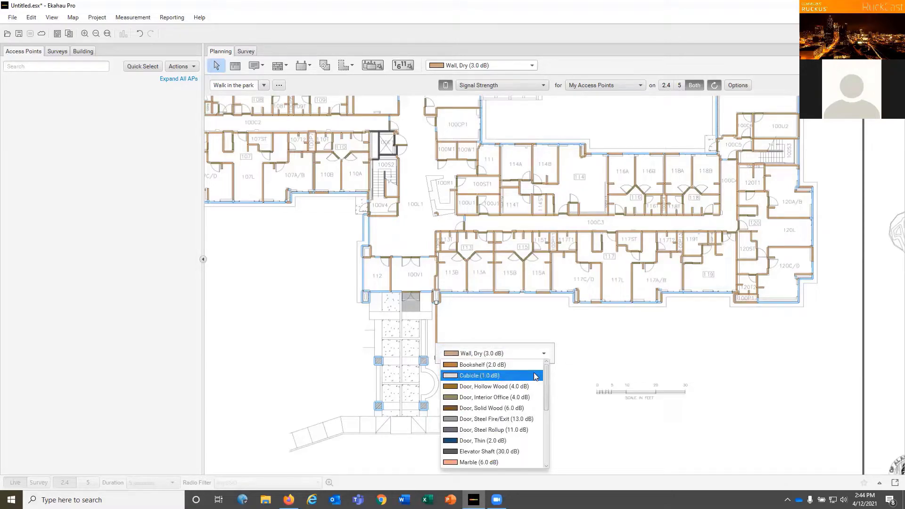
pyautogui.scroll(-3)
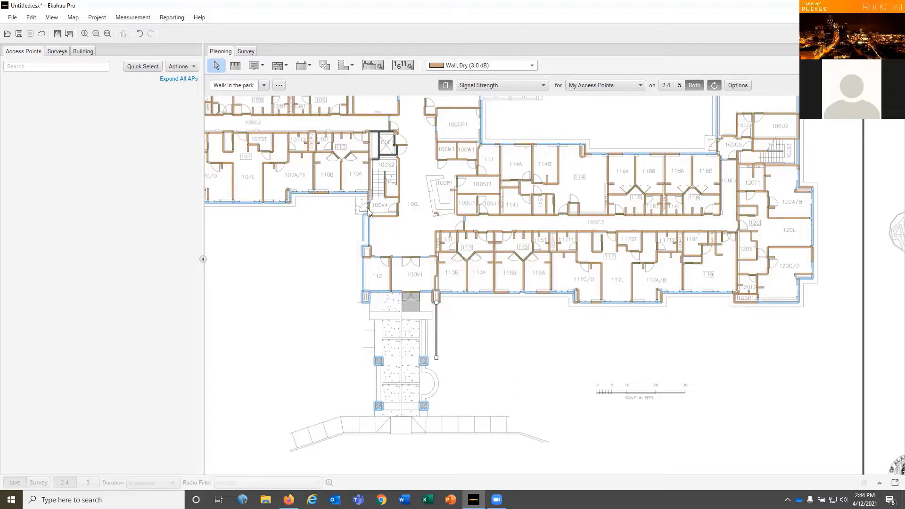
pyautogui.moveTo(392, 209)
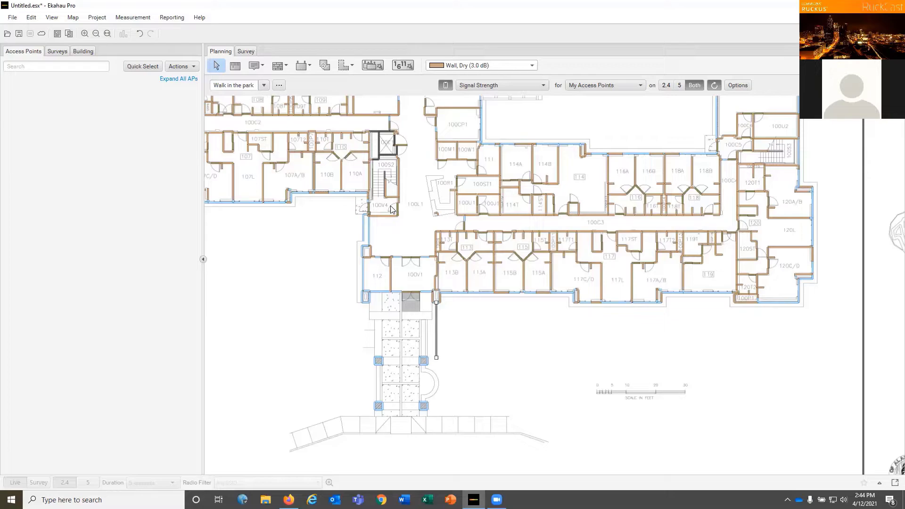
pyautogui.moveTo(391, 154)
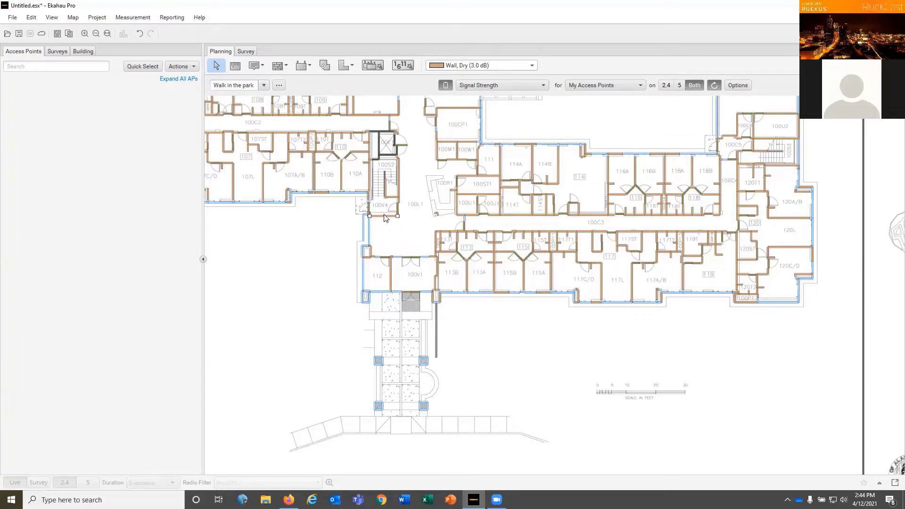
pyautogui.moveTo(386, 192)
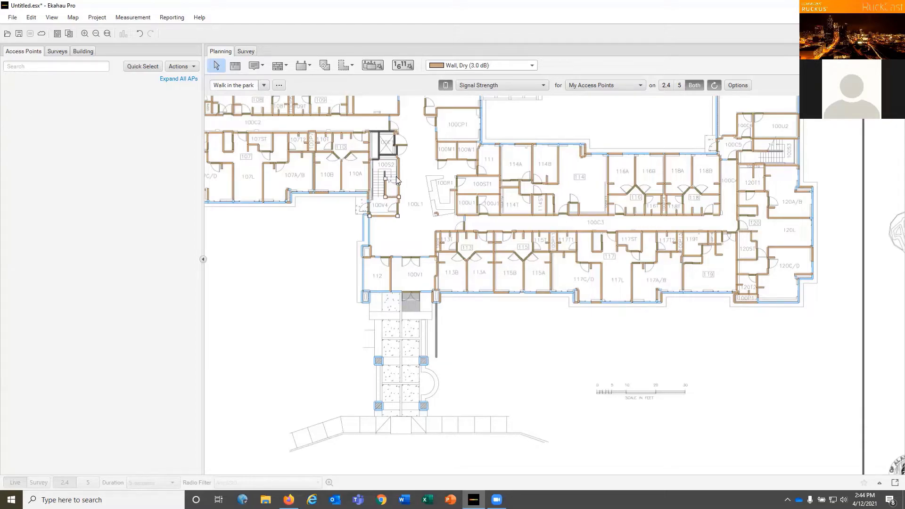
pyautogui.moveTo(371, 183)
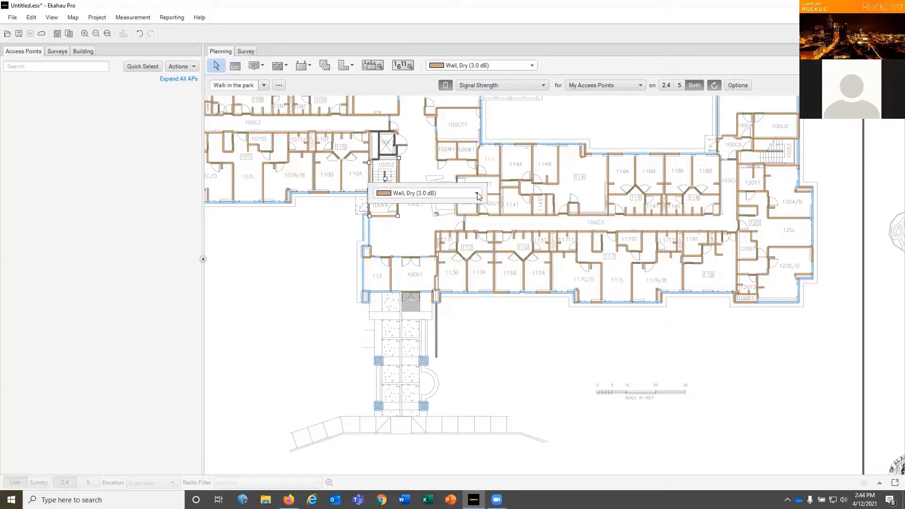
# Browse the wall material list to replace dry wall on the stairwell walls near 100V4.
pyautogui.click(476, 193)
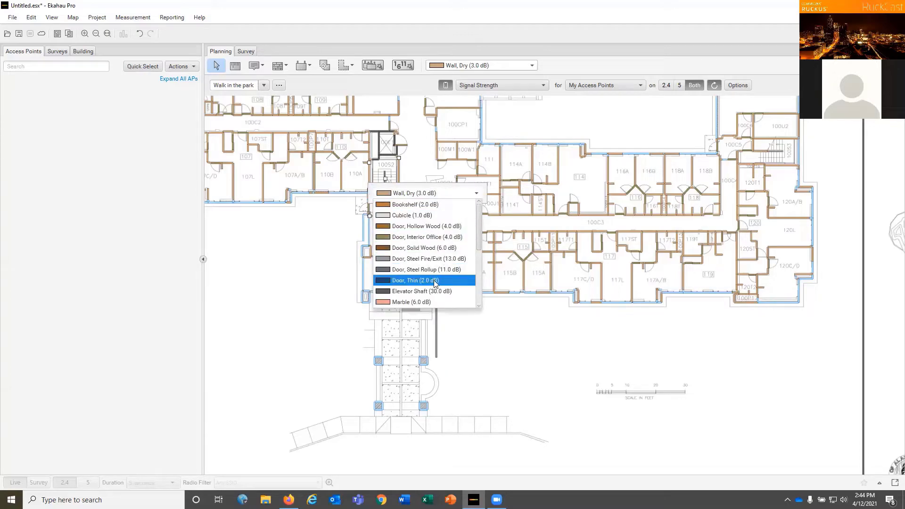
pyautogui.scroll(-3)
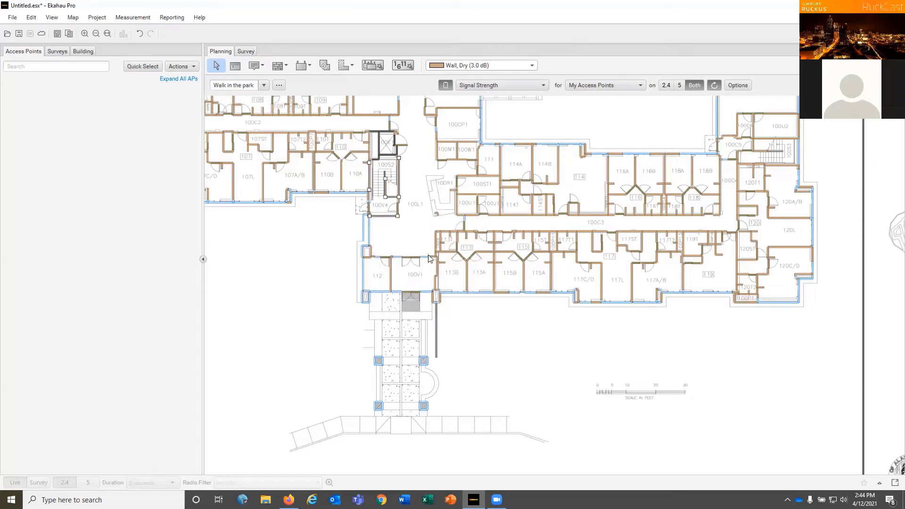
pyautogui.moveTo(404, 224)
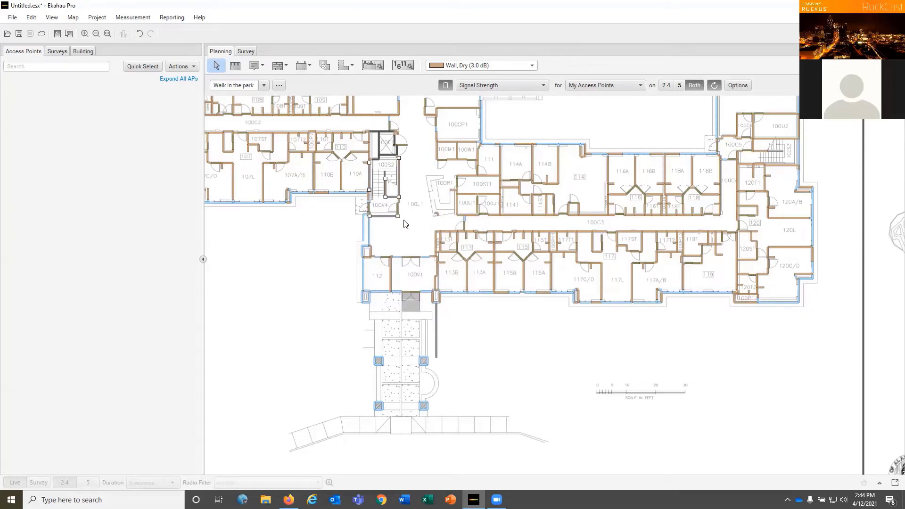
pyautogui.moveTo(397, 214)
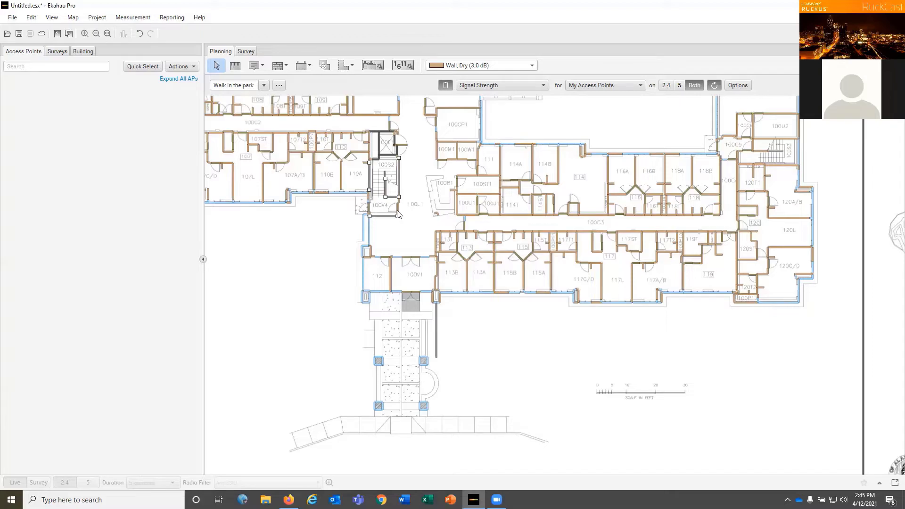
# Set the stairwell door by room 100V4 to Door, Steel Fire/Exit.
pyautogui.rightClick(397, 209)
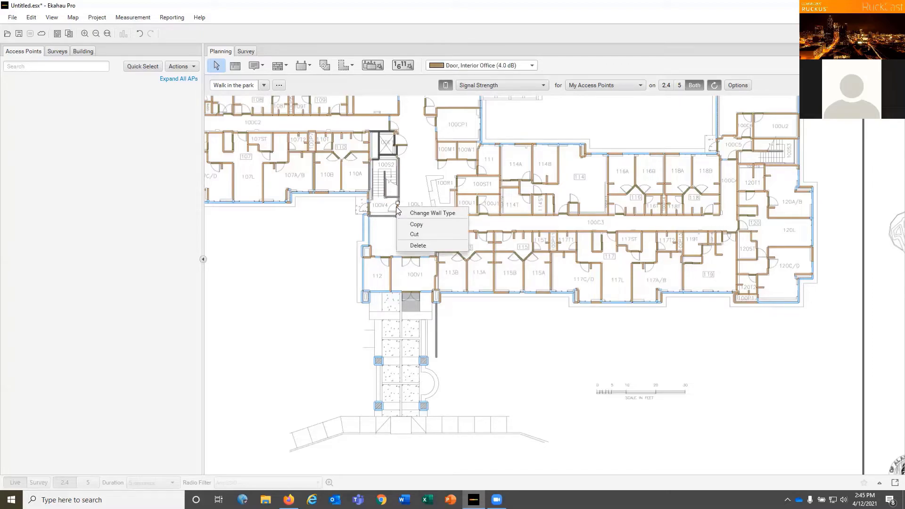
pyautogui.click(432, 213)
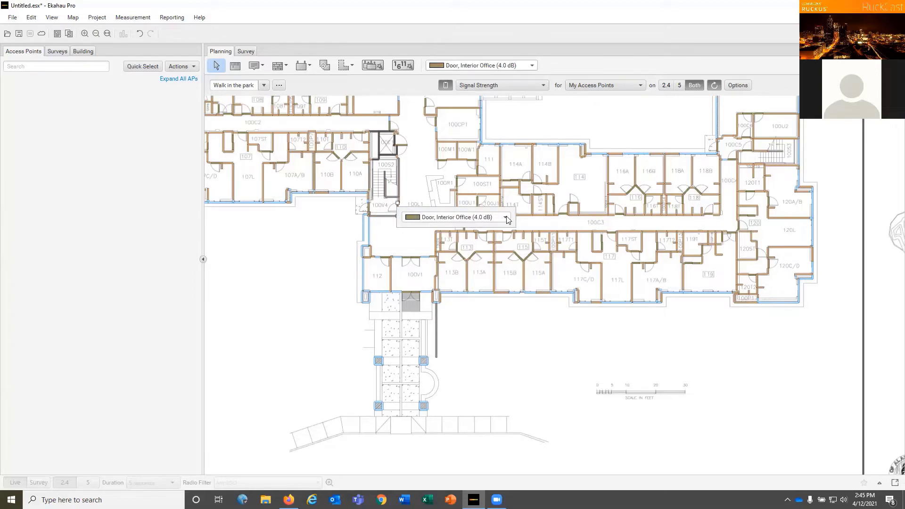
pyautogui.click(506, 217)
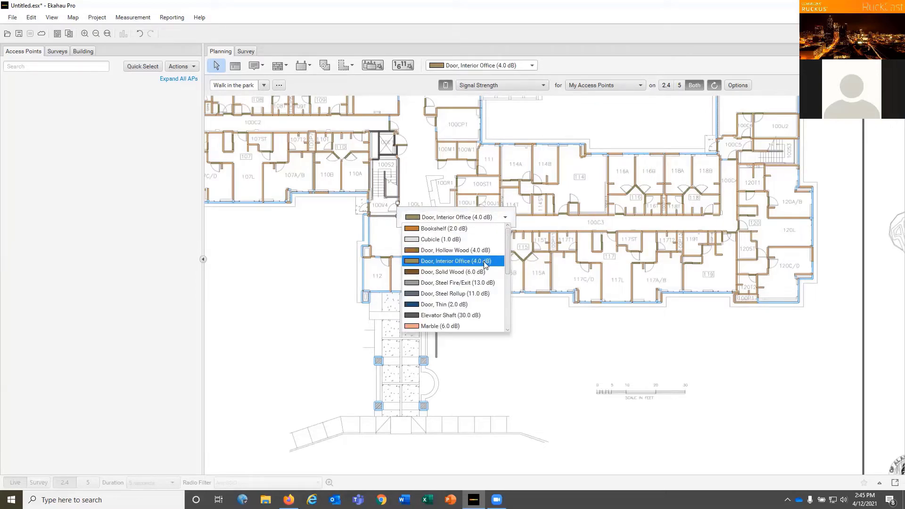
pyautogui.click(454, 260)
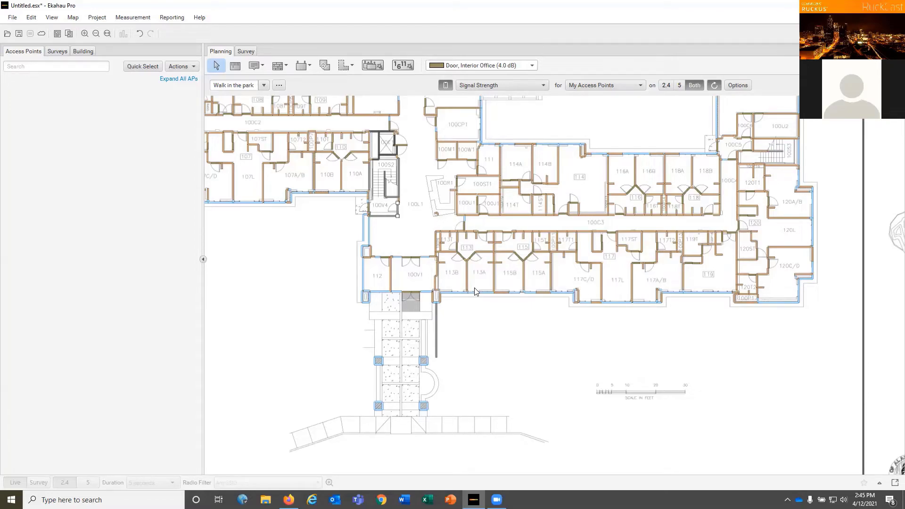
pyautogui.moveTo(476, 291)
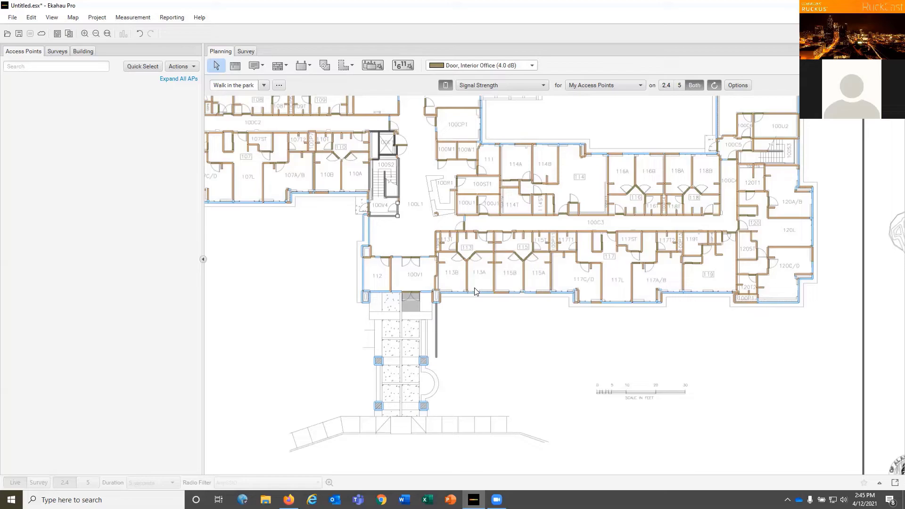